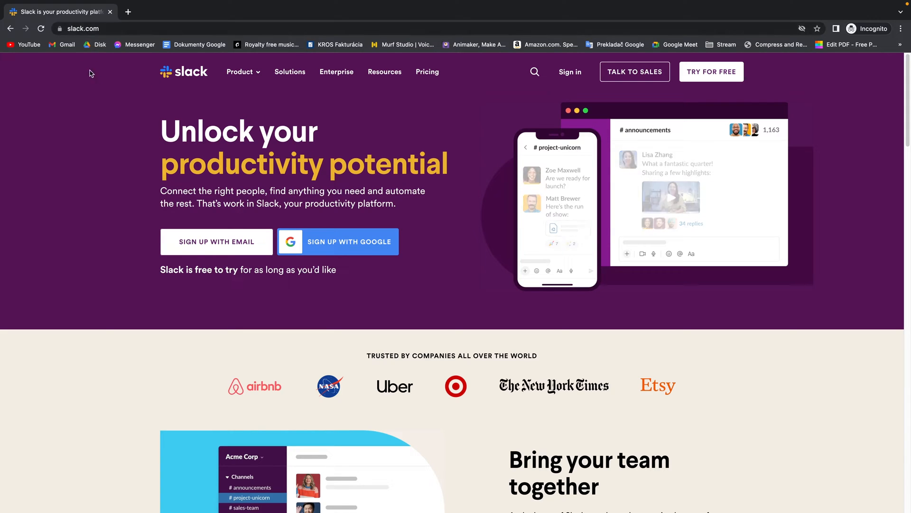
mouse_move(399, 317)
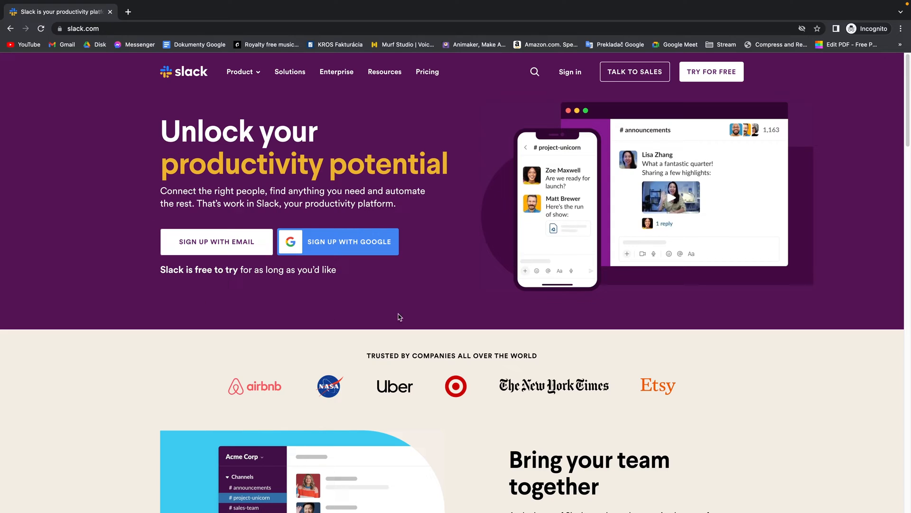
mouse_move(145, 256)
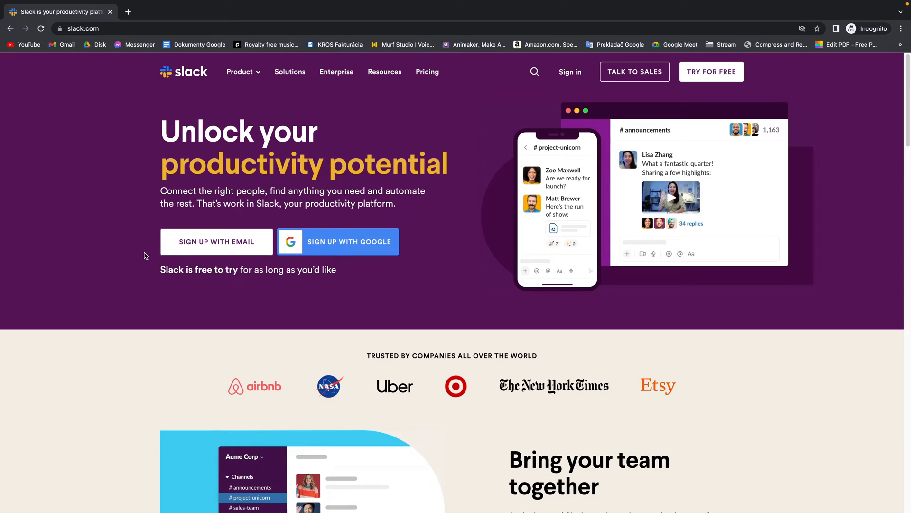
mouse_move(216, 247)
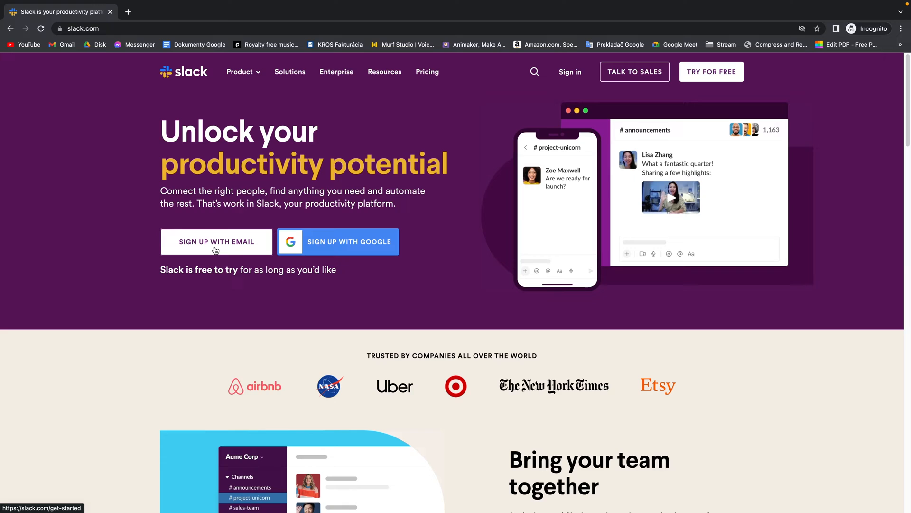
mouse_move(334, 251)
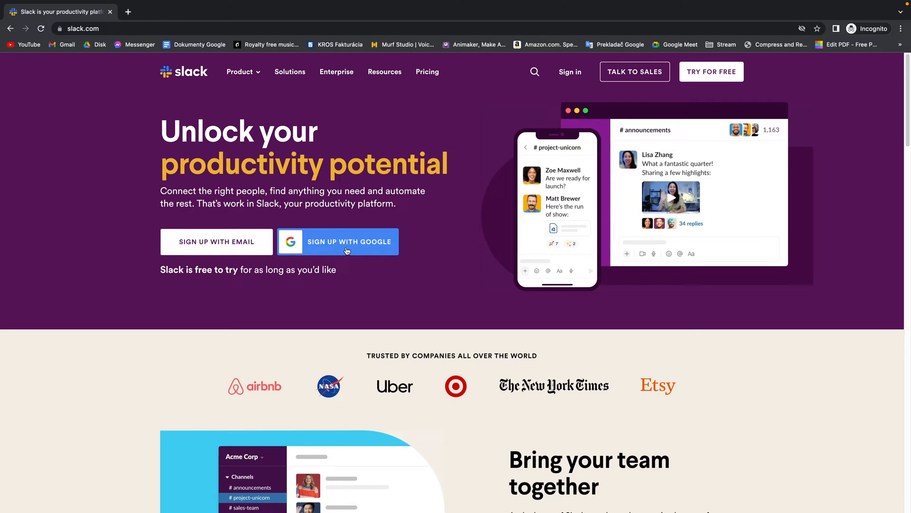
click(338, 241)
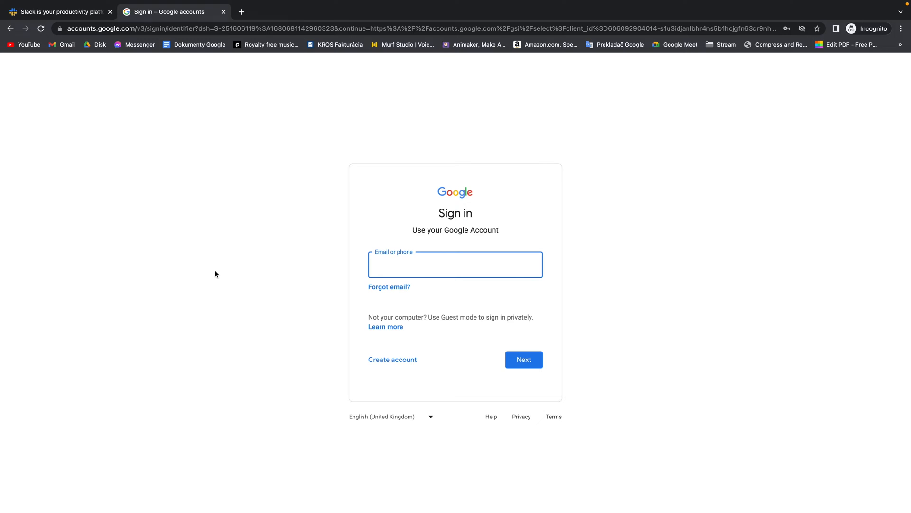
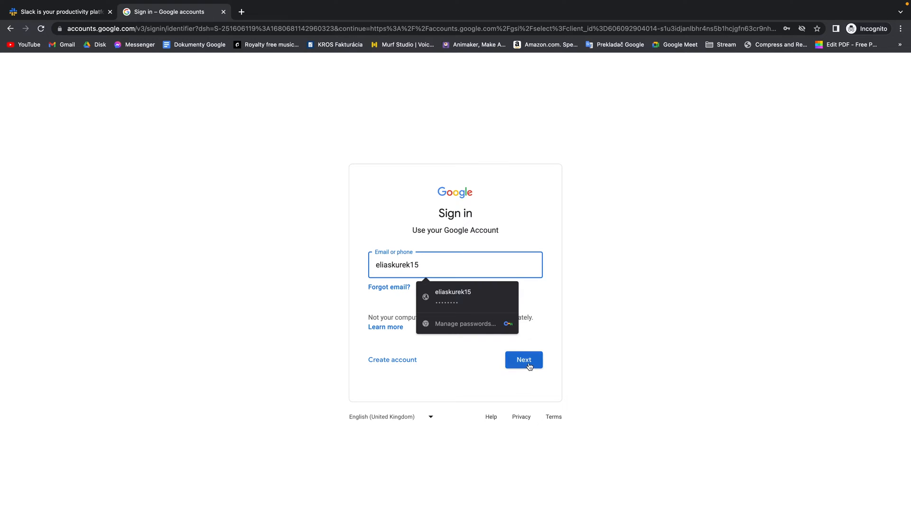
click(522, 359)
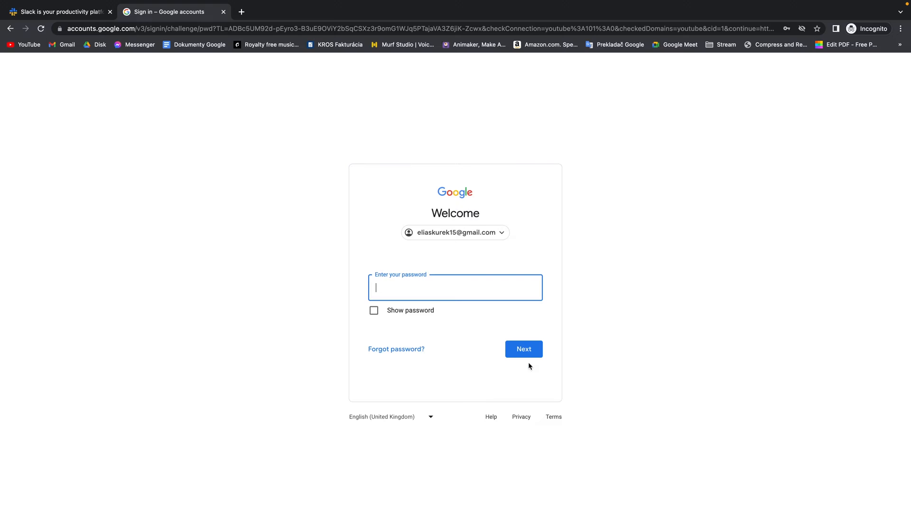
text(password)
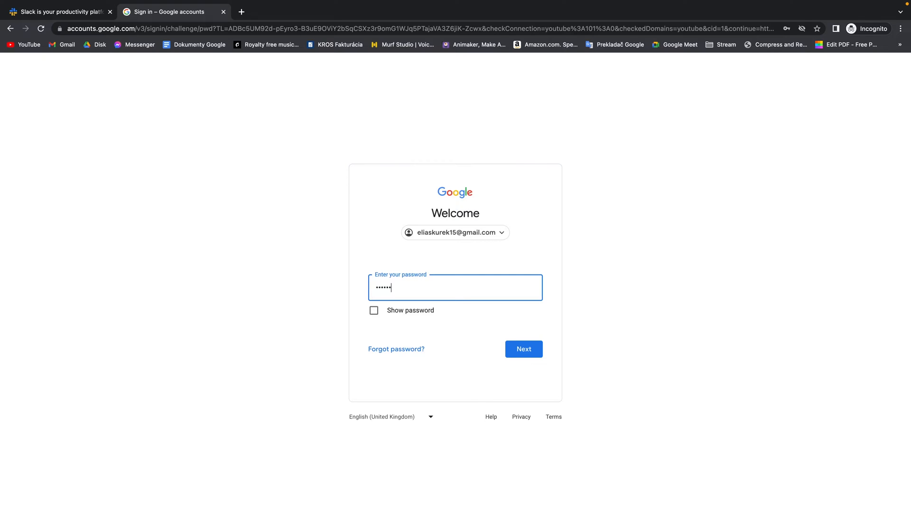
click(523, 348)
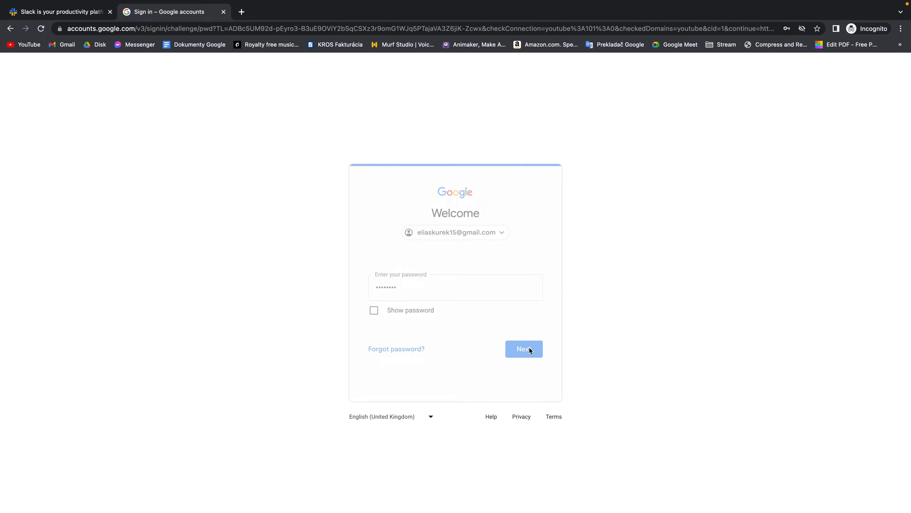
Decline promotional emails and start creating a new Slack workspace
click(522, 348)
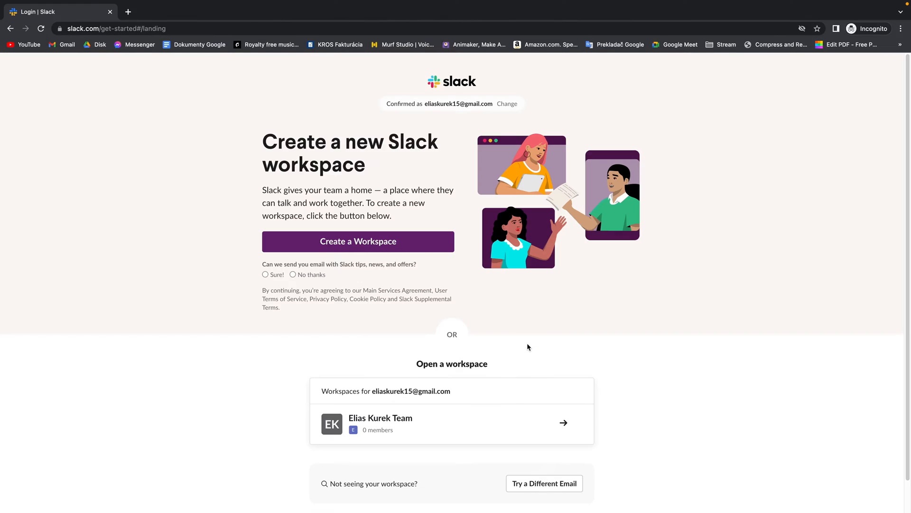
mouse_move(464, 291)
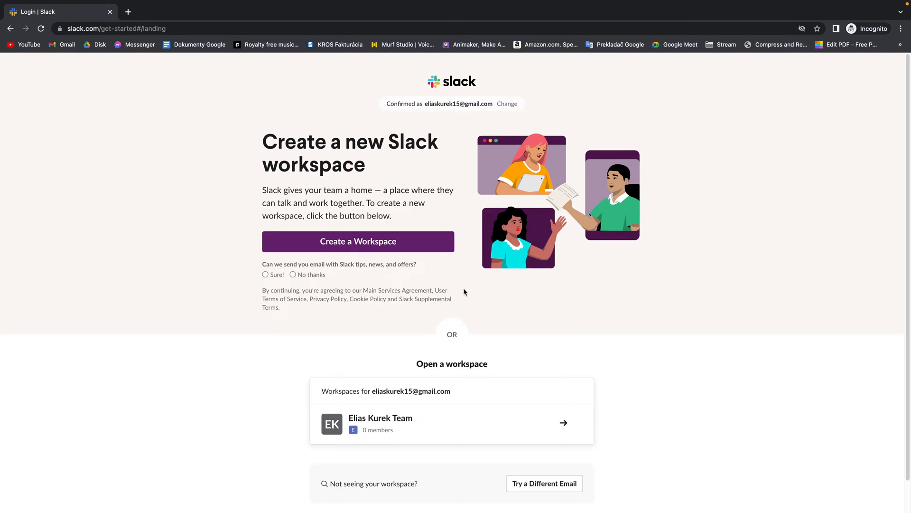
mouse_move(358, 241)
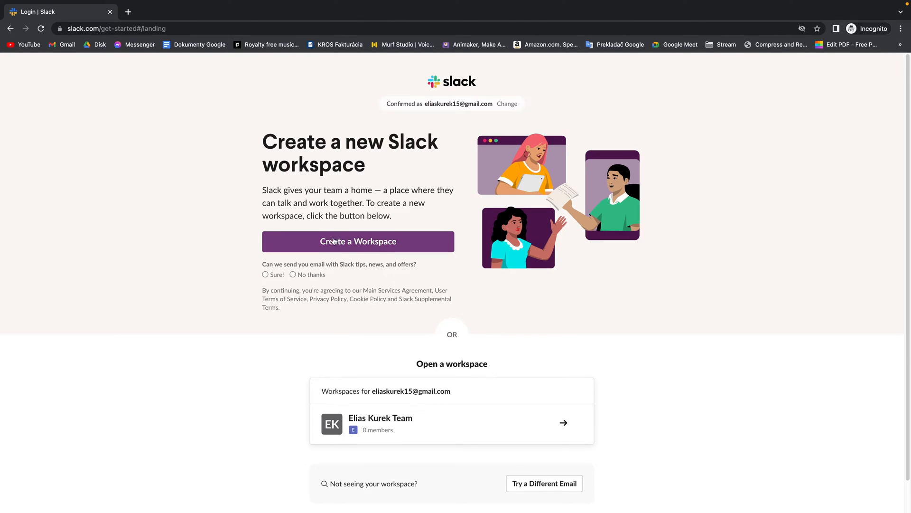
mouse_move(265, 275)
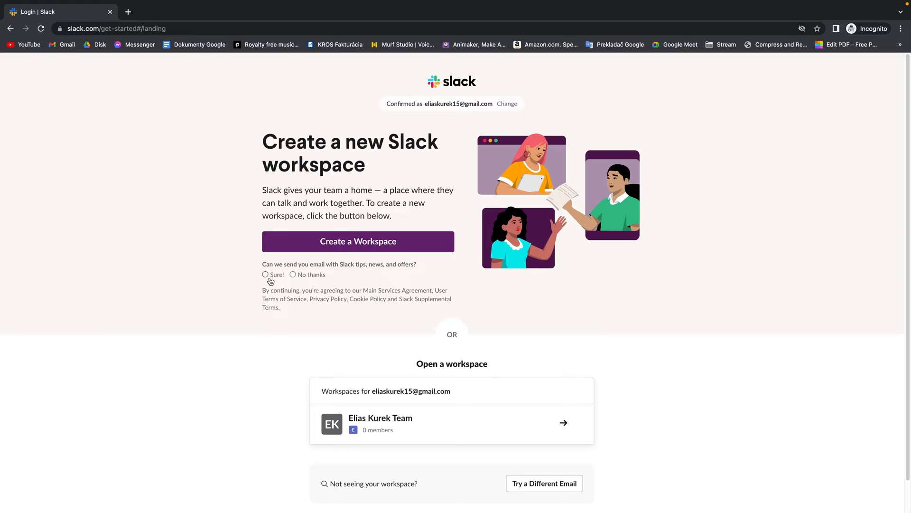
mouse_move(316, 266)
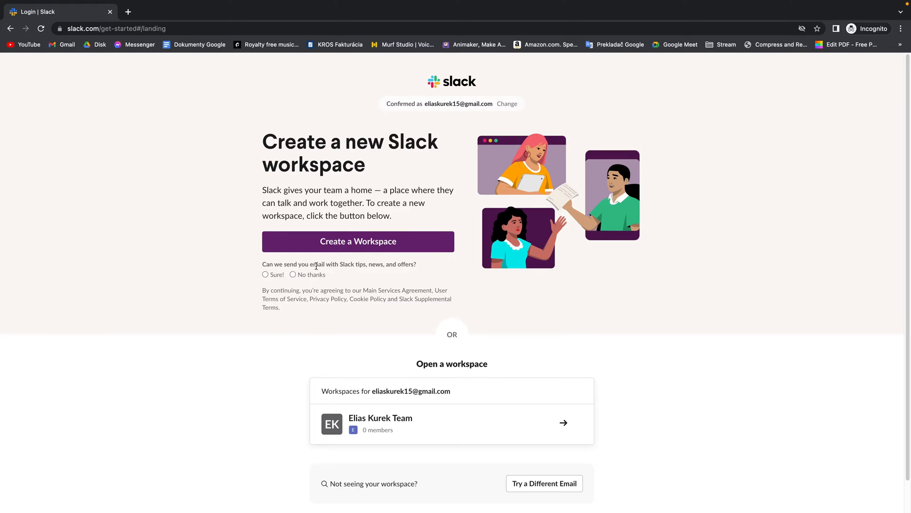
mouse_move(324, 283)
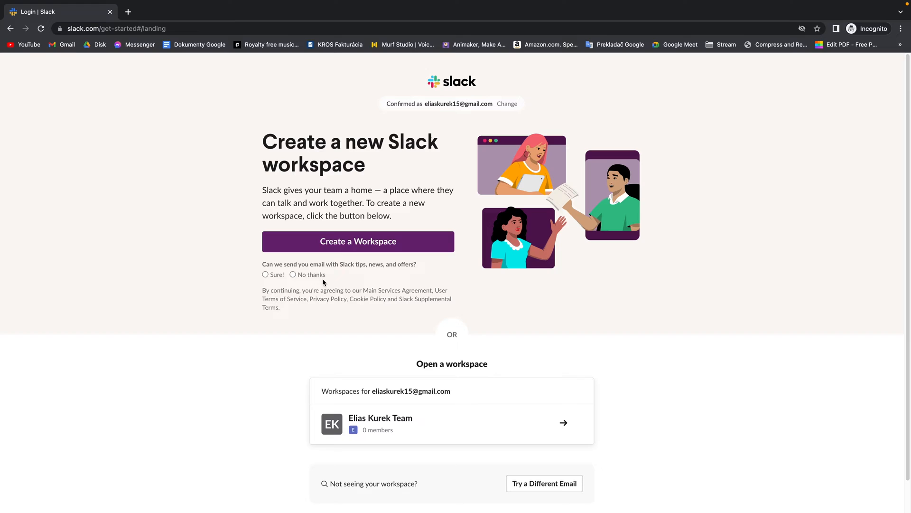
click(293, 274)
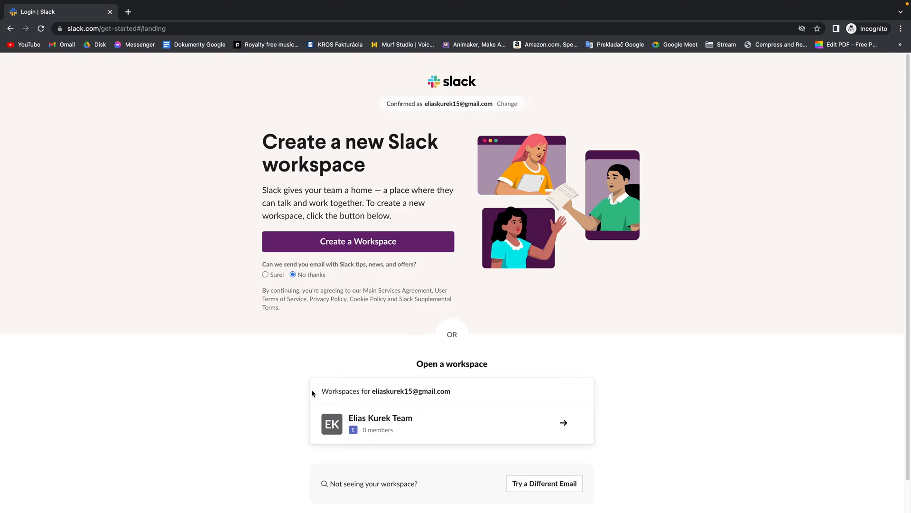
scroll(down, 3)
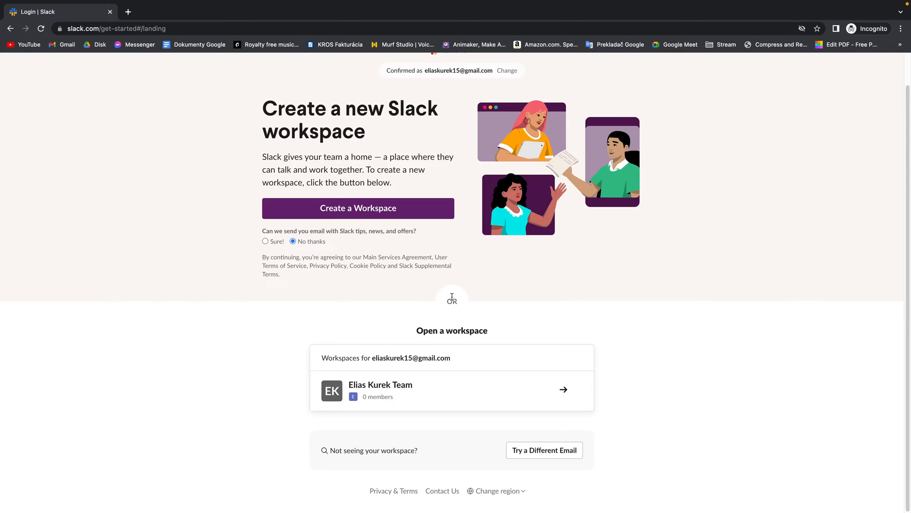
mouse_move(477, 331)
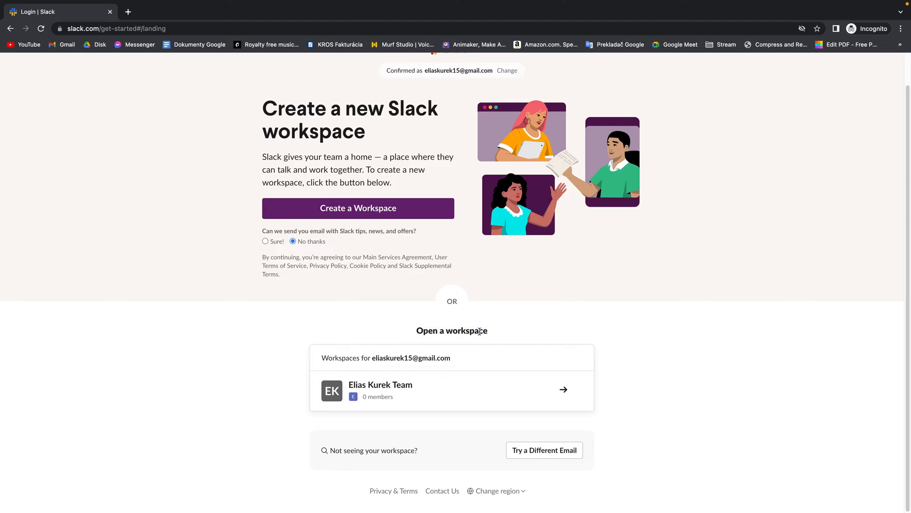
mouse_move(395, 389)
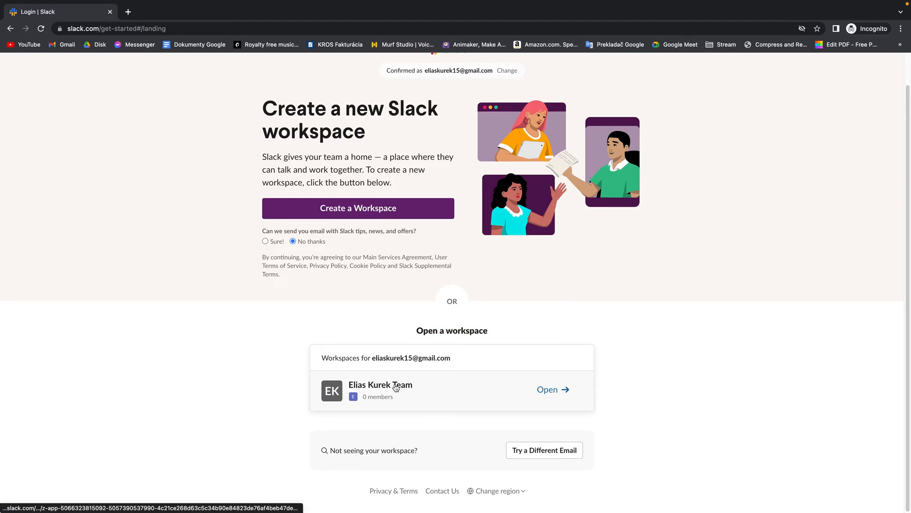
mouse_move(301, 385)
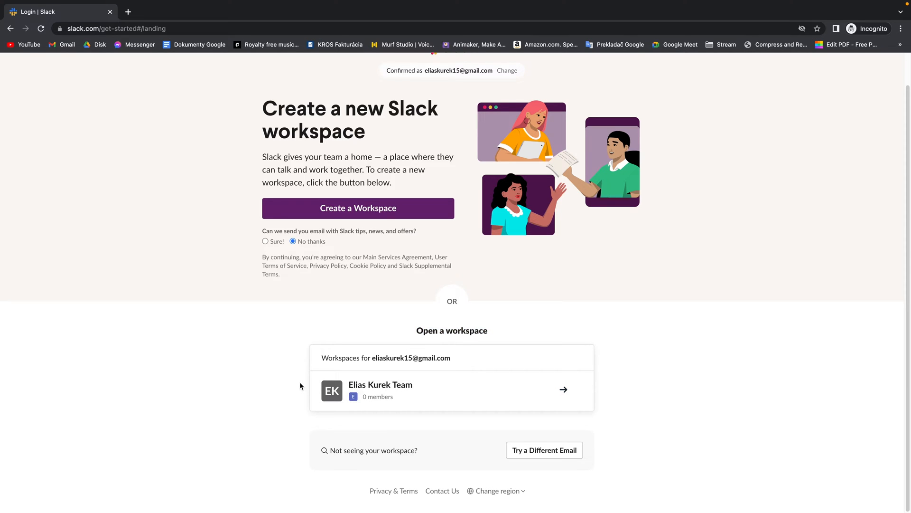
mouse_move(543, 453)
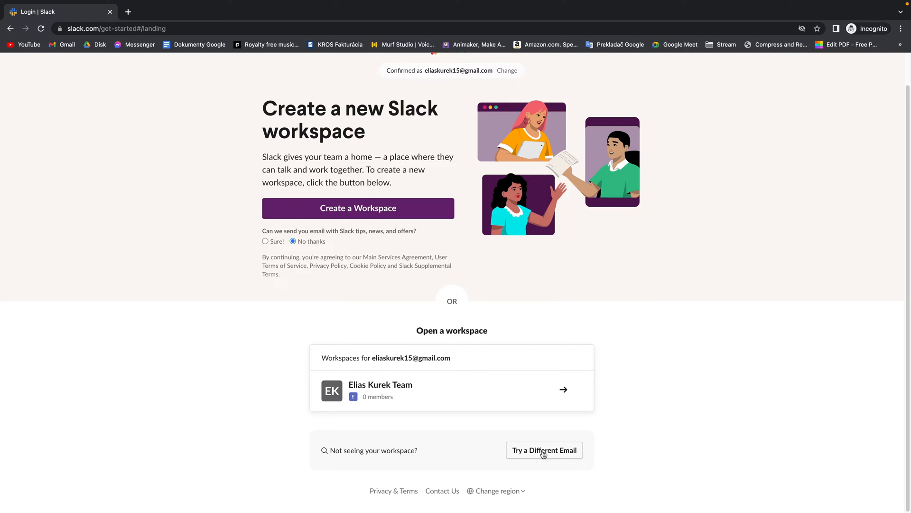
mouse_move(260, 436)
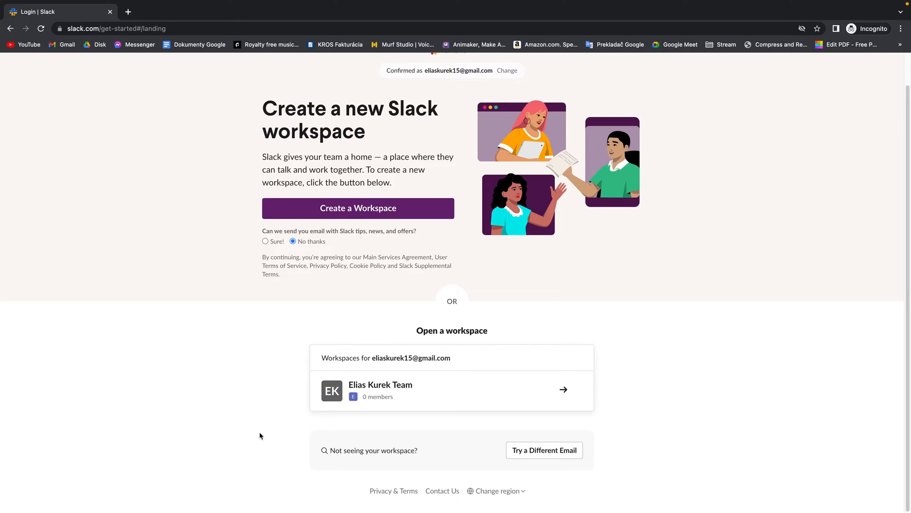
scroll(up, 3)
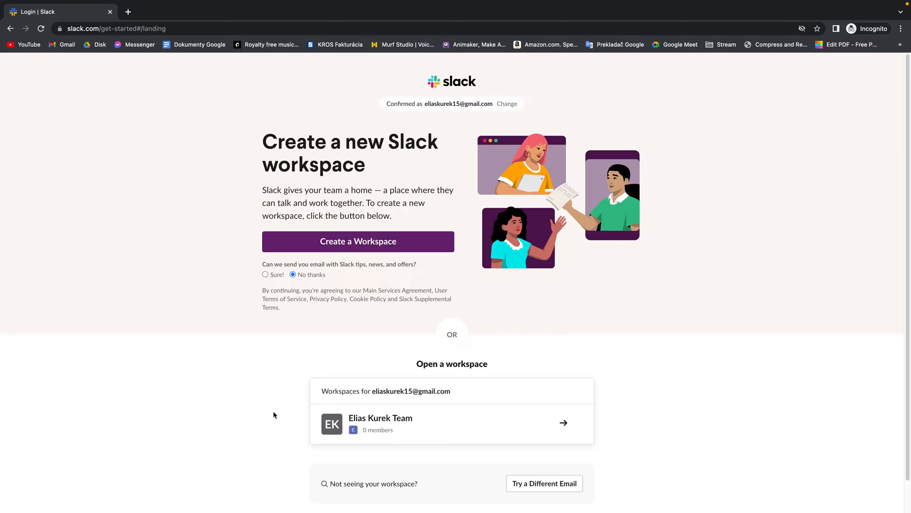
mouse_move(319, 314)
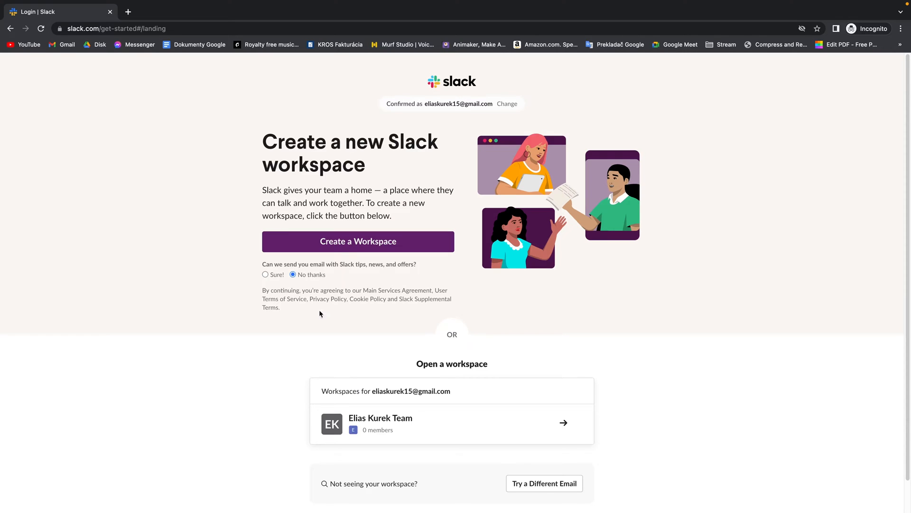
mouse_move(357, 245)
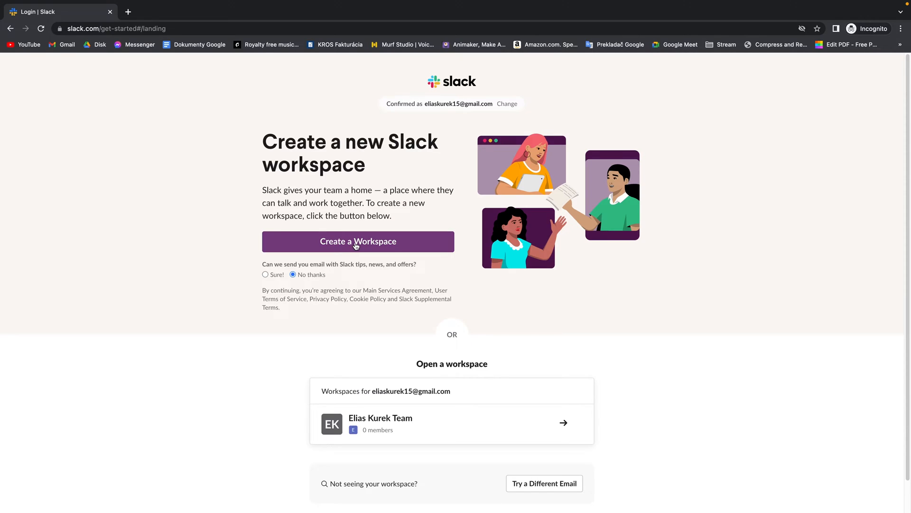
click(358, 241)
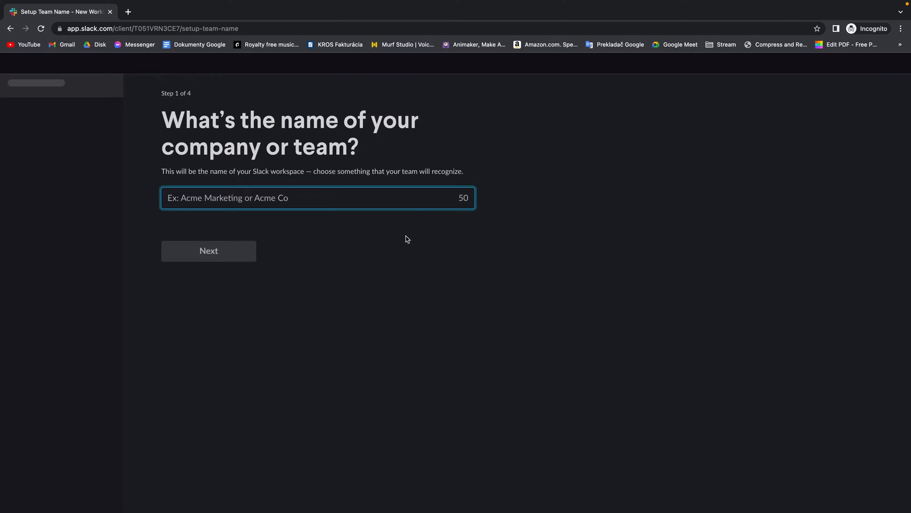
mouse_move(294, 197)
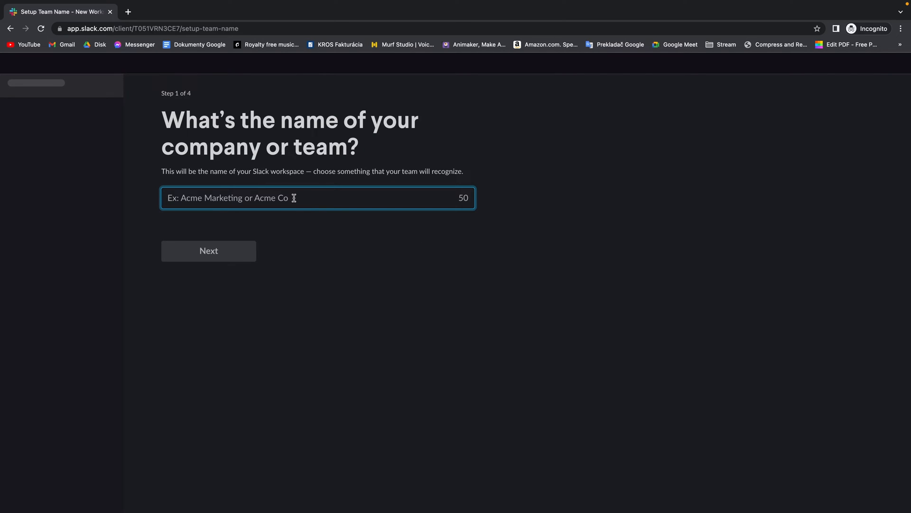
Name the workspace Checkmark Tutorials, accept the profile name and skip inviting coworkers
text(Checkmark Tutorial)
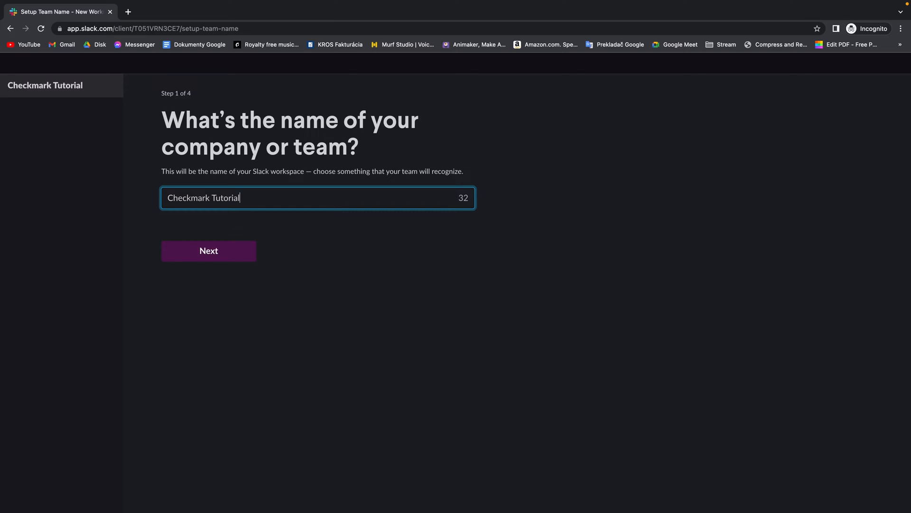
text(s)
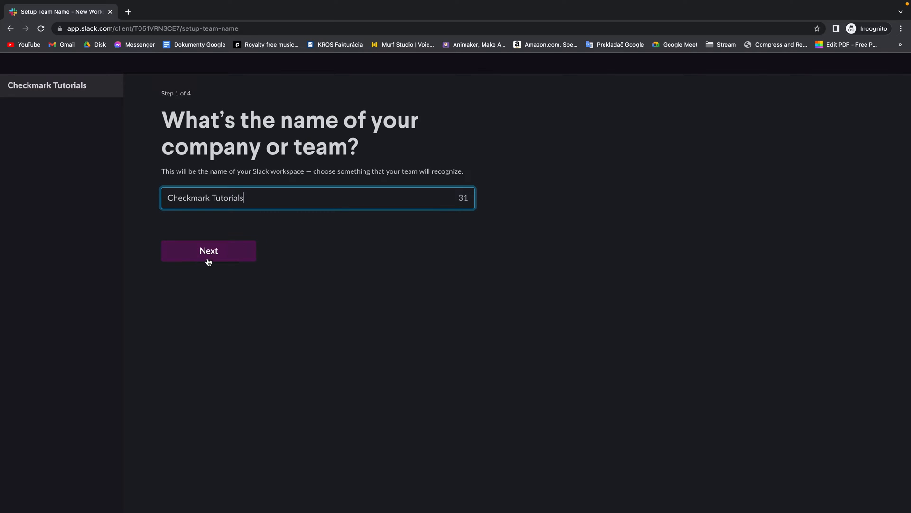
click(208, 250)
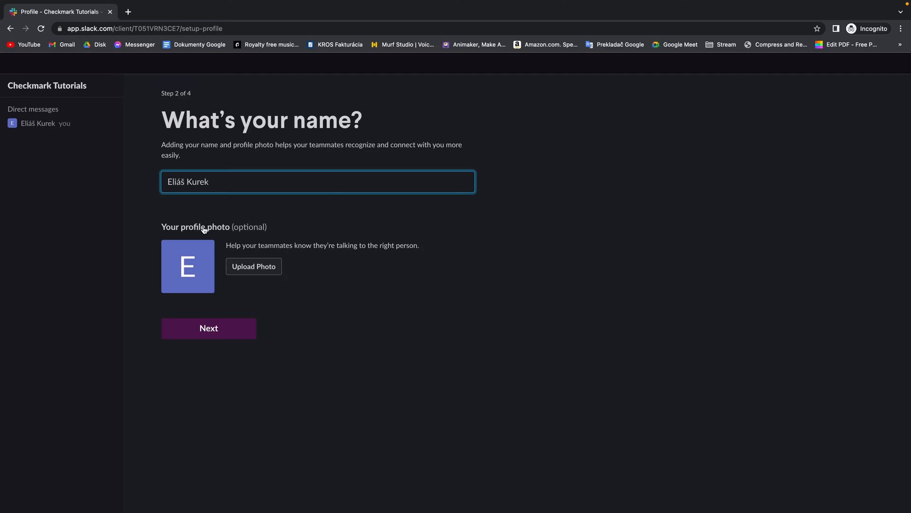
mouse_move(215, 341)
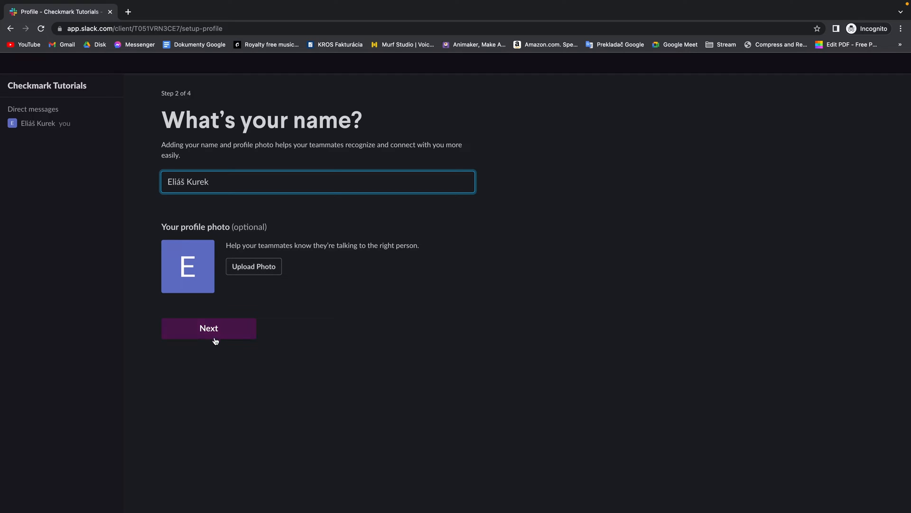
click(207, 328)
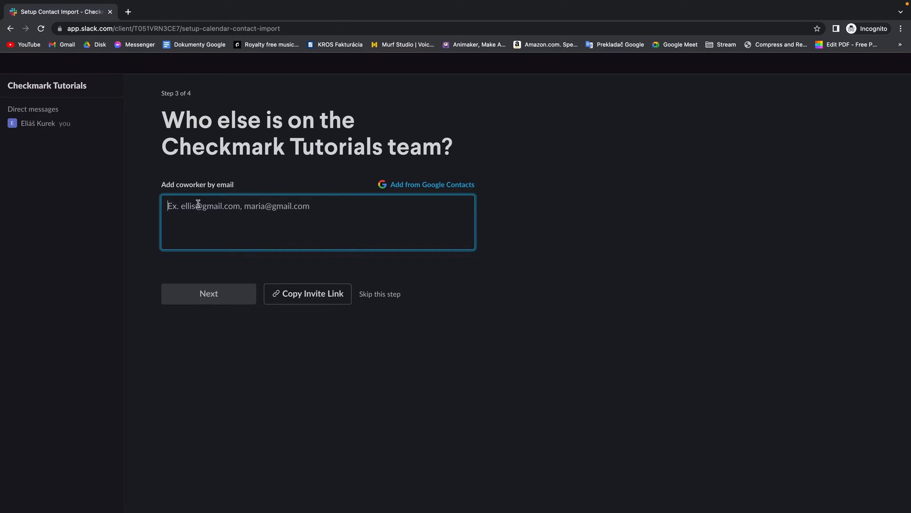
mouse_move(432, 185)
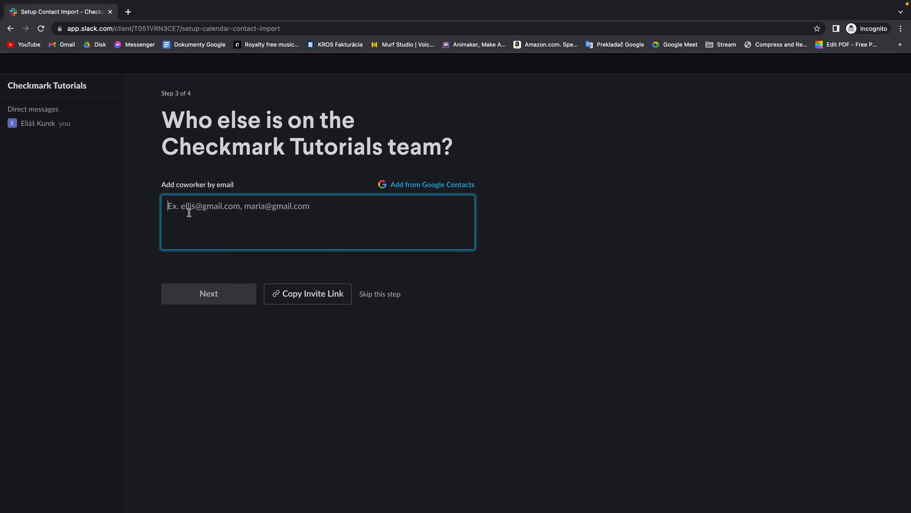
mouse_move(192, 214)
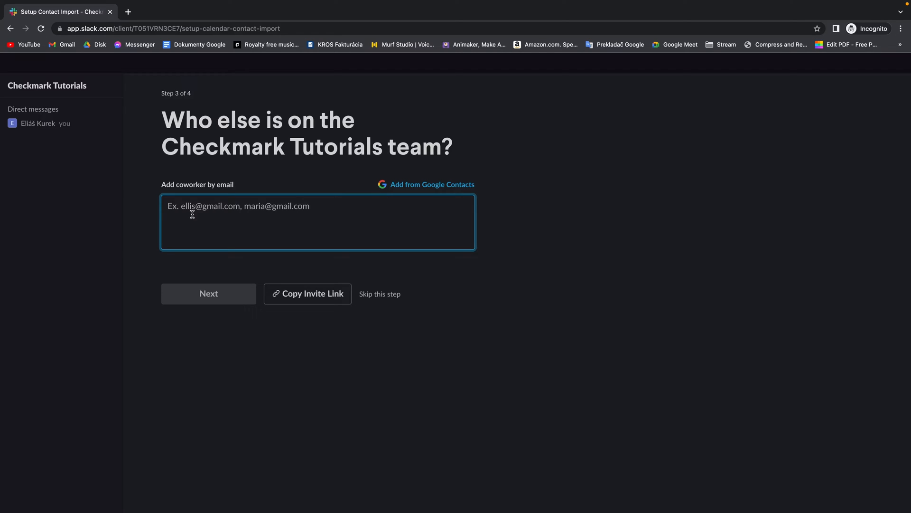
mouse_move(380, 297)
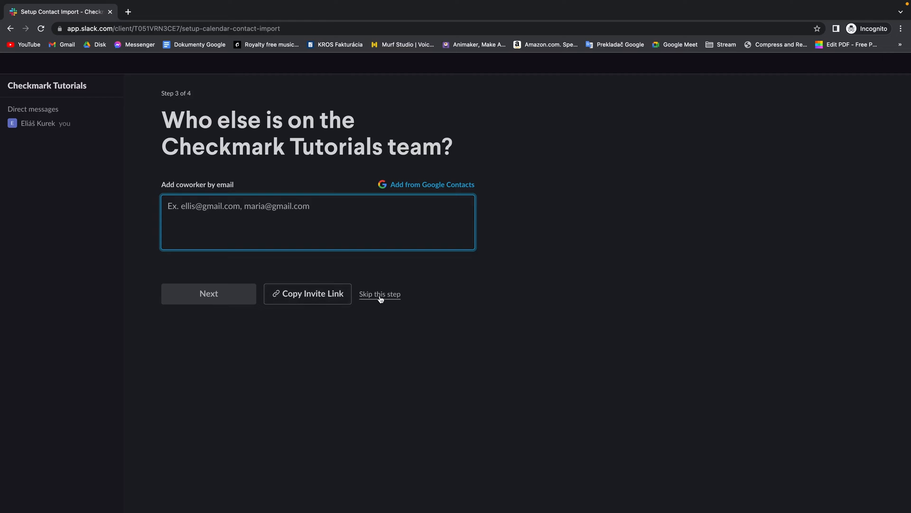
click(379, 294)
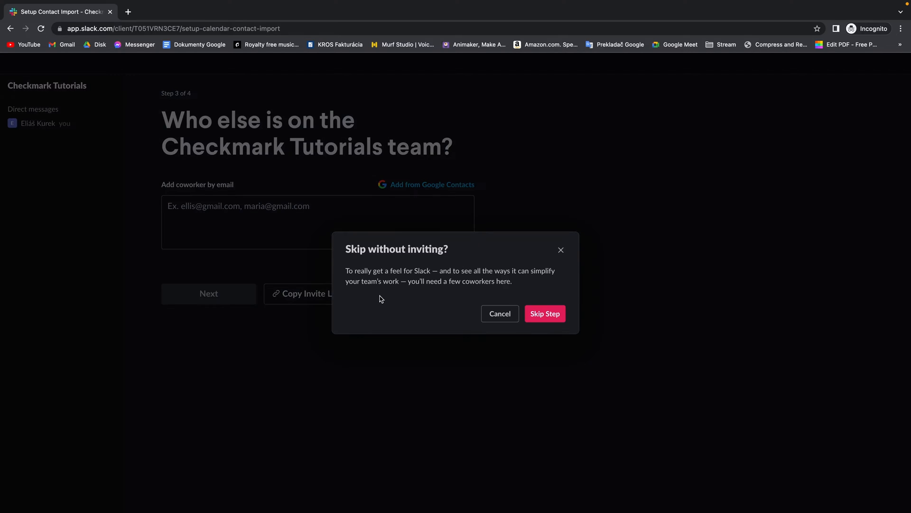
Confirm skipping invitations and enter 'making tutorials' as the team's current project
click(544, 314)
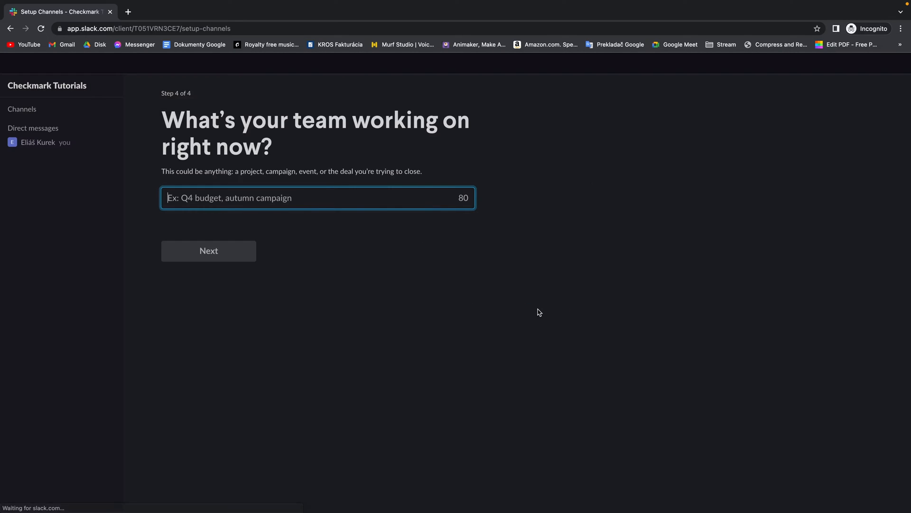
mouse_move(244, 247)
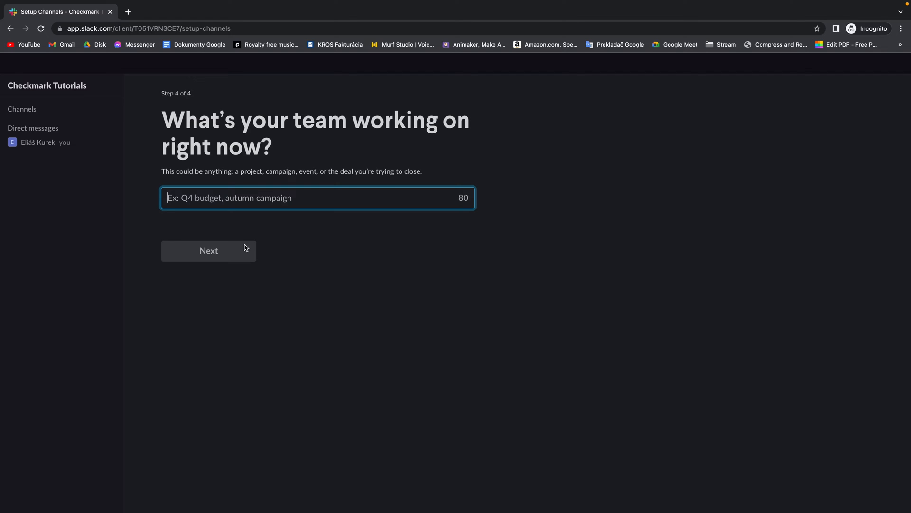
mouse_move(219, 201)
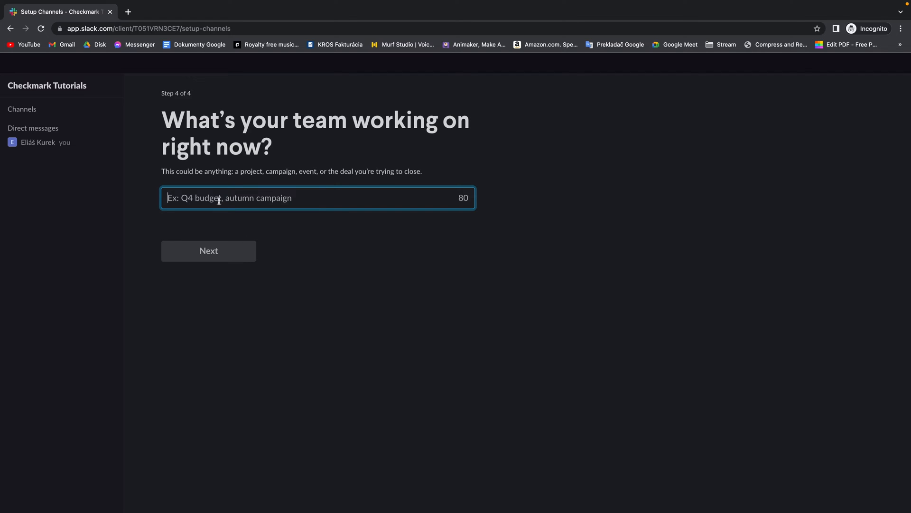
text(making tutorials)
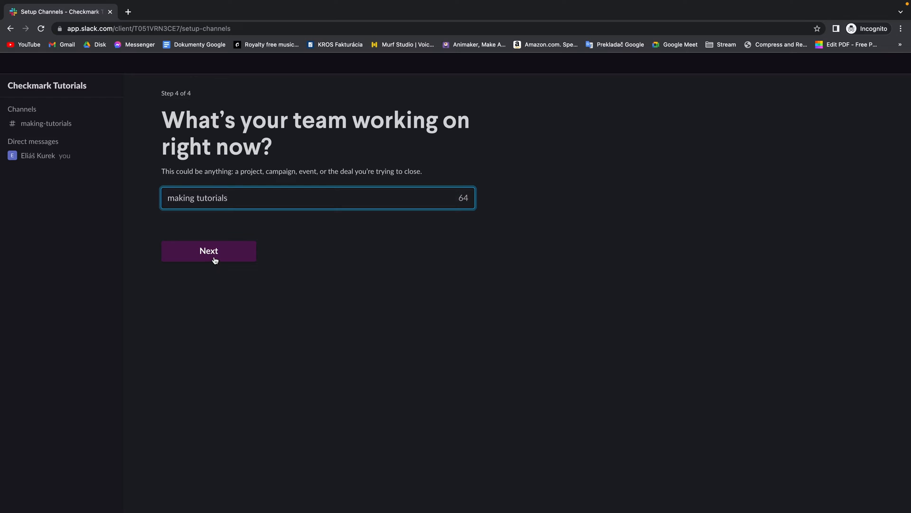
Finish setup and dismiss the welcome card on the #making-tutorials channel
click(208, 251)
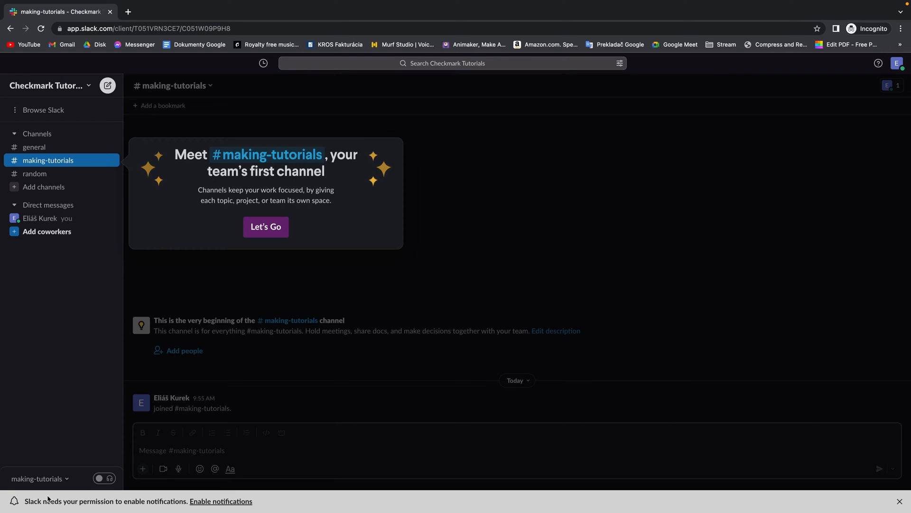
mouse_move(242, 506)
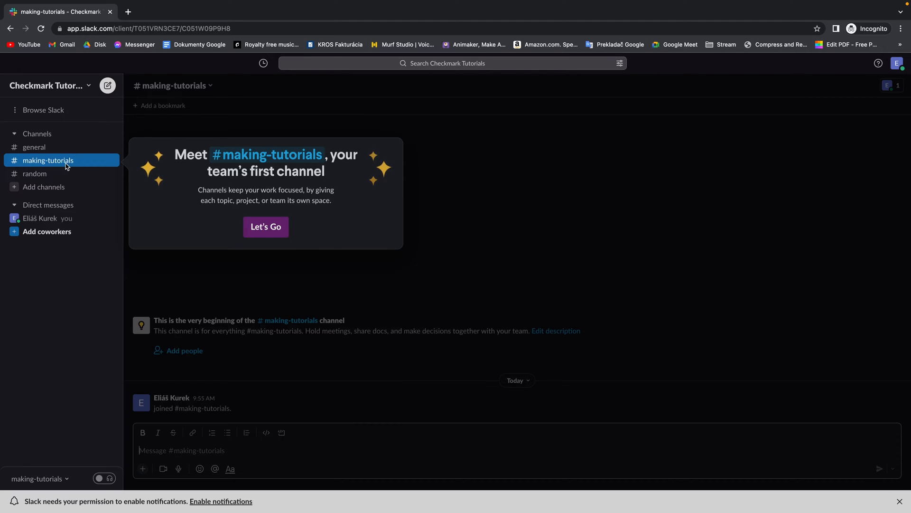
mouse_move(272, 223)
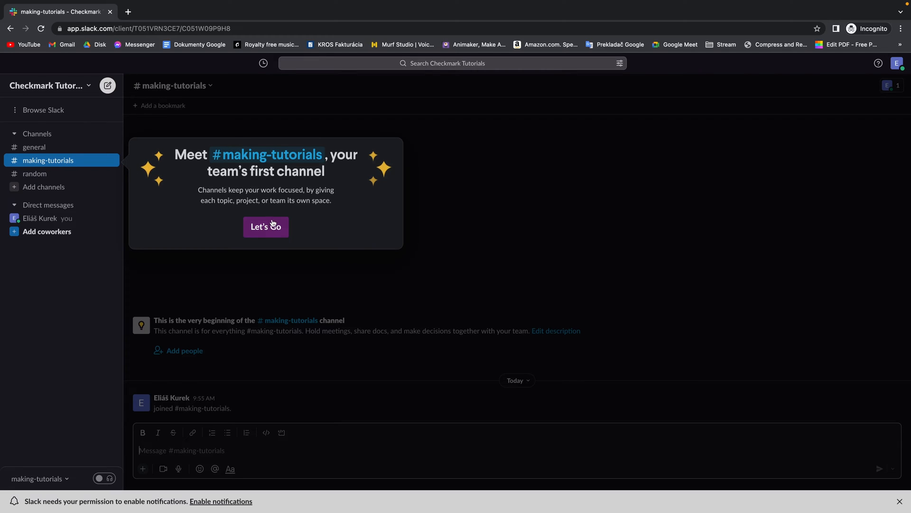
click(264, 227)
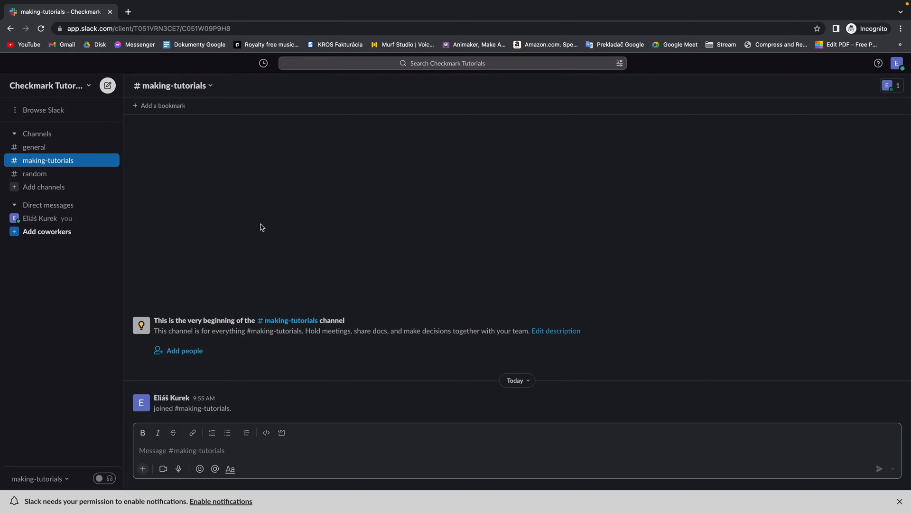
mouse_move(59, 229)
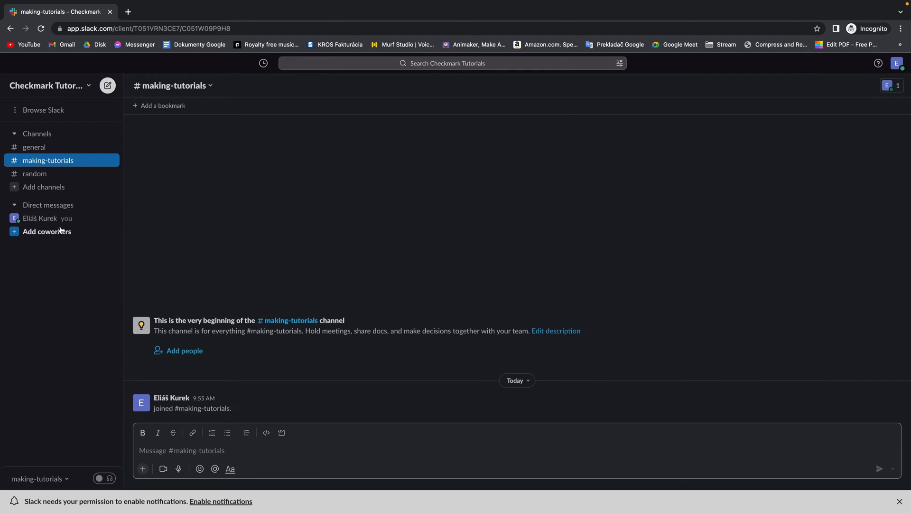
mouse_move(225, 212)
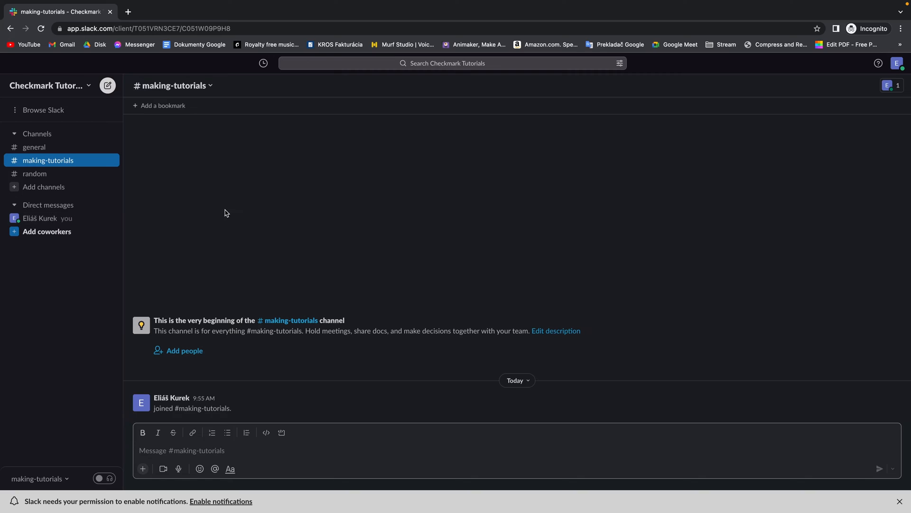
mouse_move(788, 125)
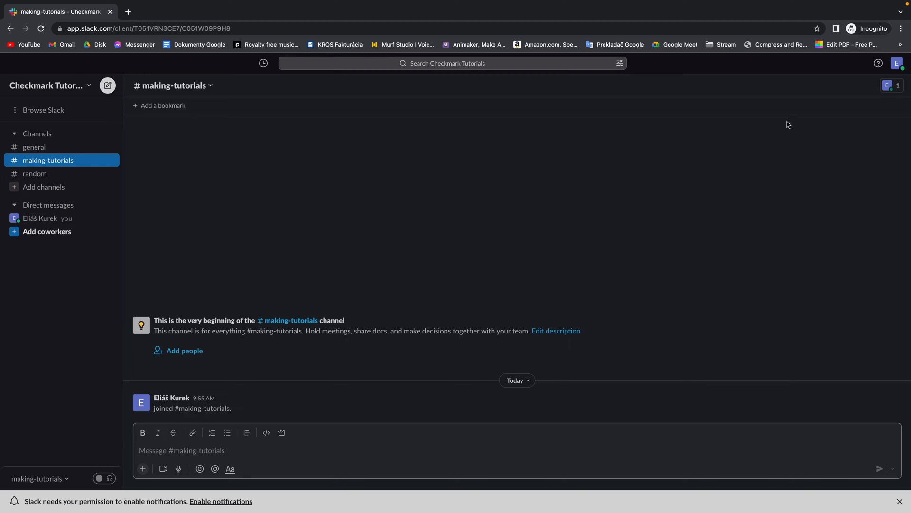